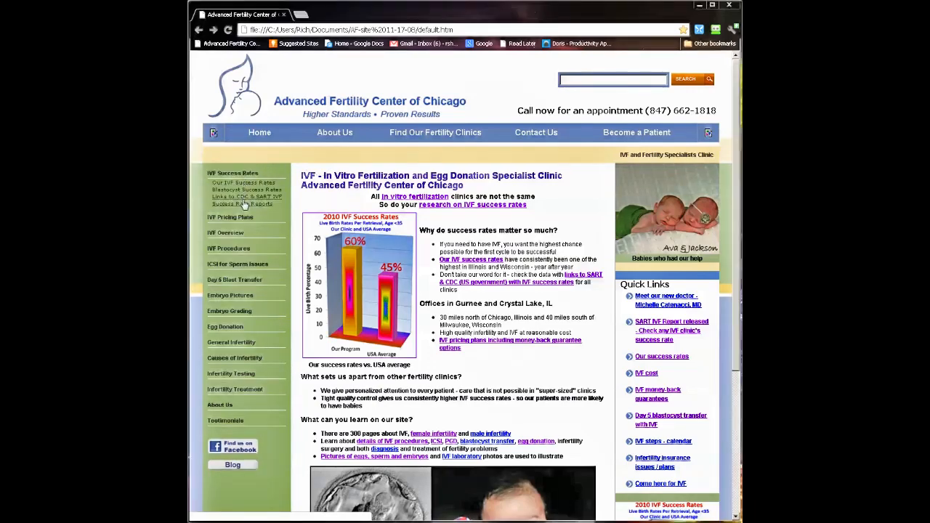
Open the 'Links to CDC & SART IVF Success Rate Reports' page and scroll to the SART section.
left_click(236, 200)
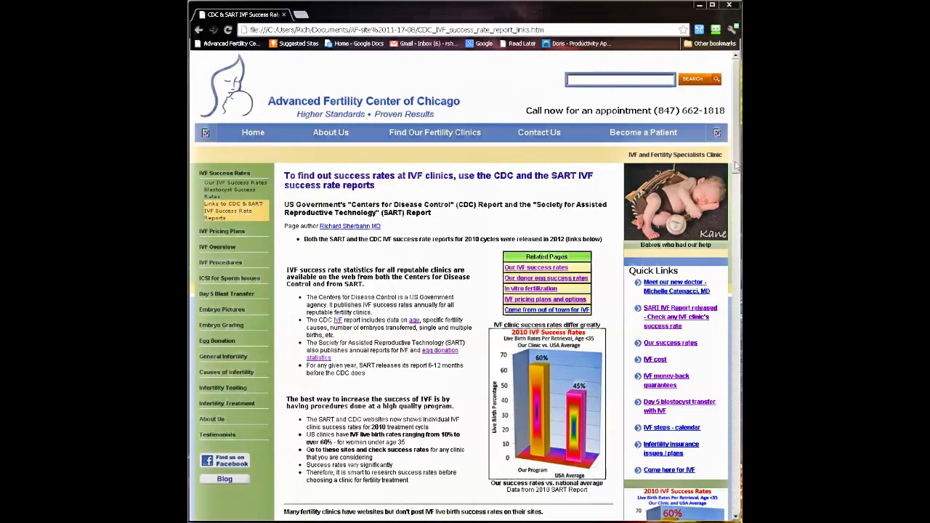
scroll("down", 3)
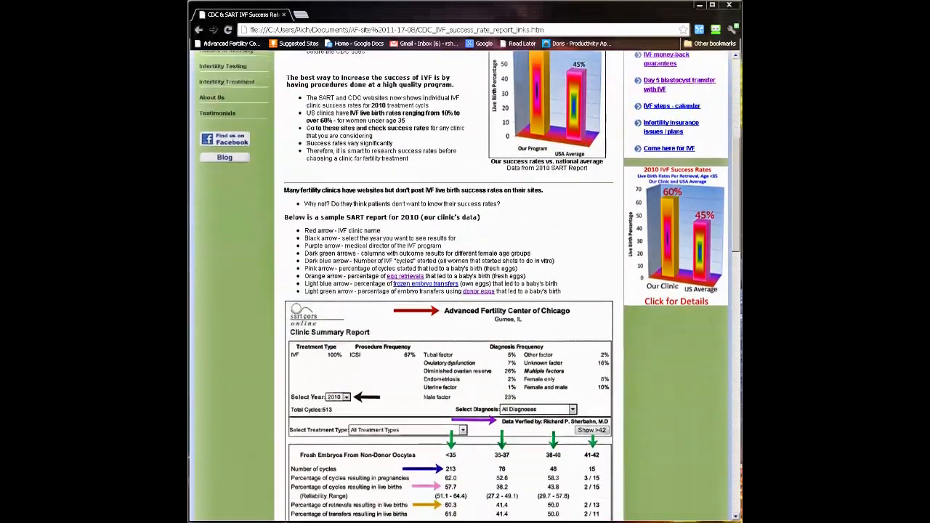
scroll("down", 3)
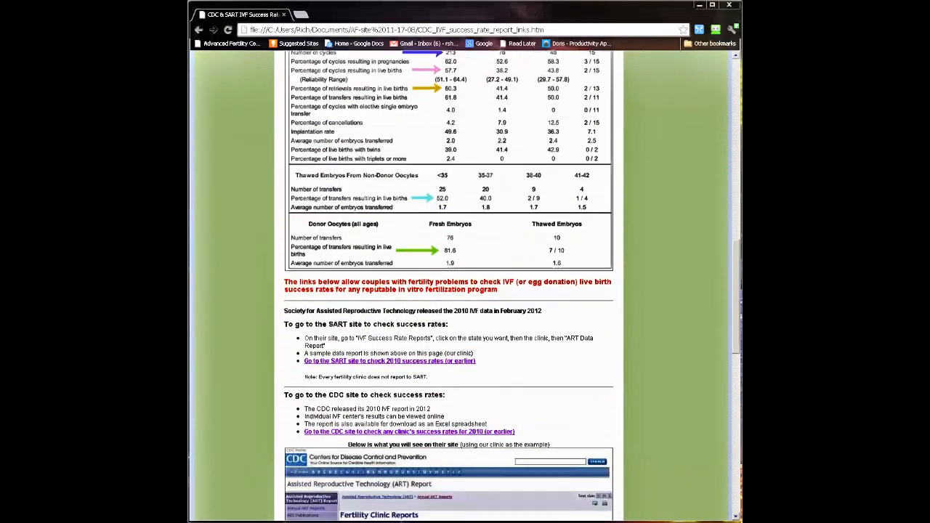
scroll("down", 3)
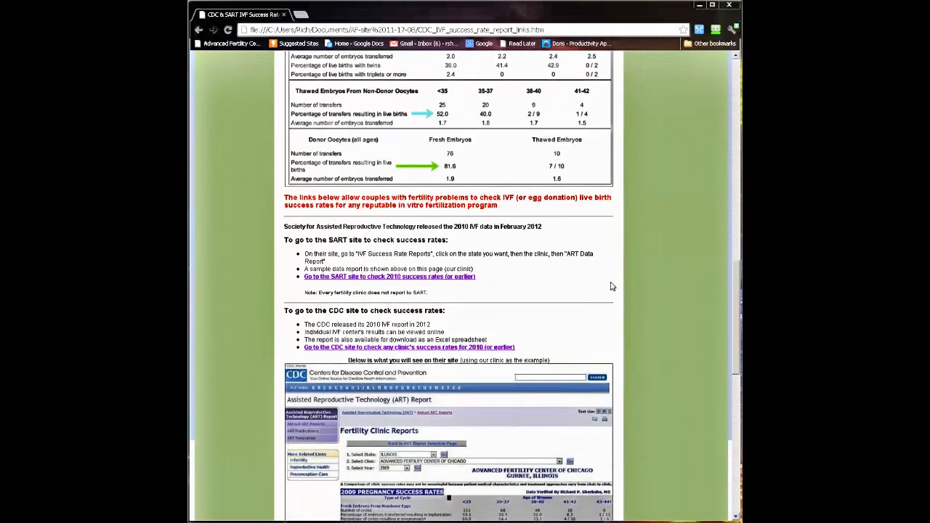
Follow the SART 2010 success rates link and choose 'IVF Success Rate Reports'.
left_click(380, 276)
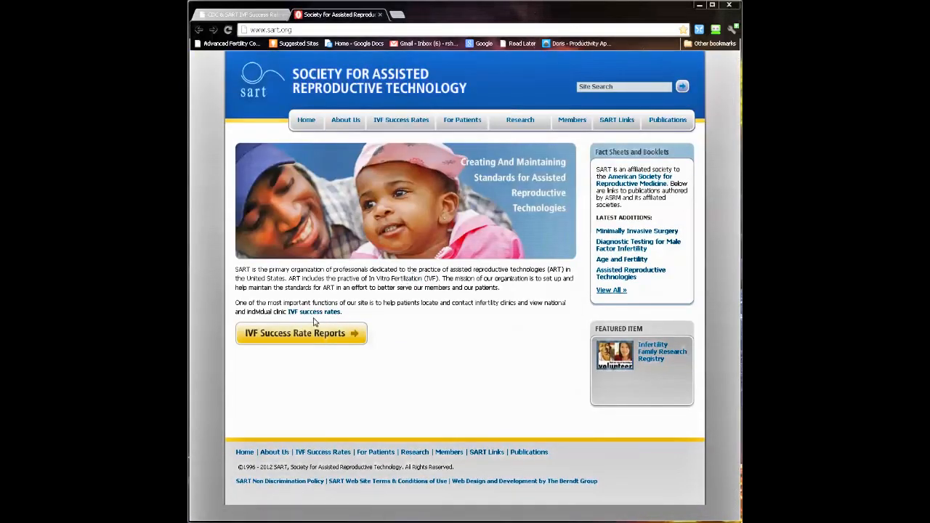
left_click(295, 333)
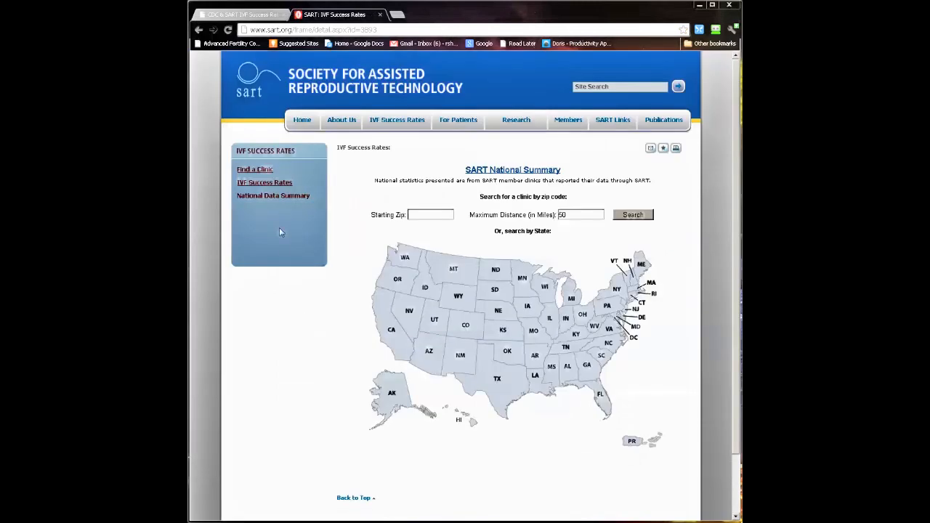
mouse_move(281, 199)
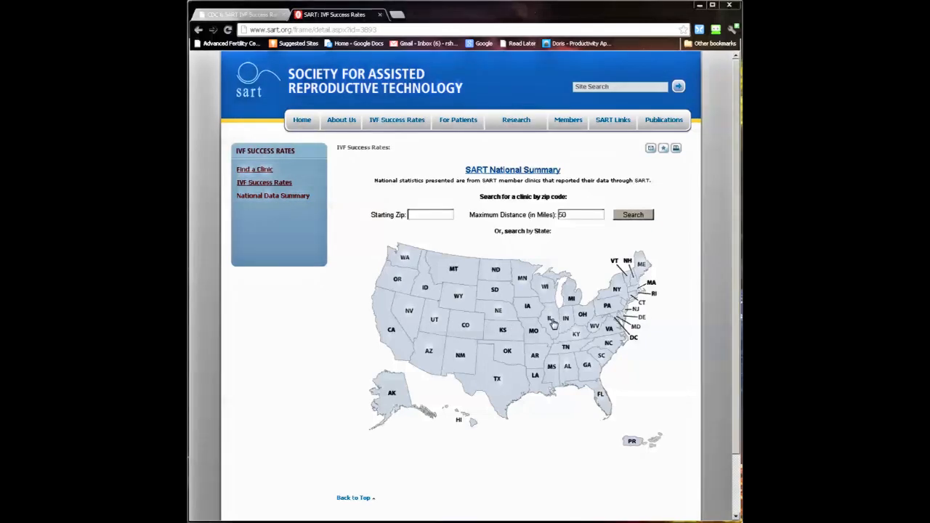
Select Illinois on the US state map to list its IVF clinics.
left_click(548, 320)
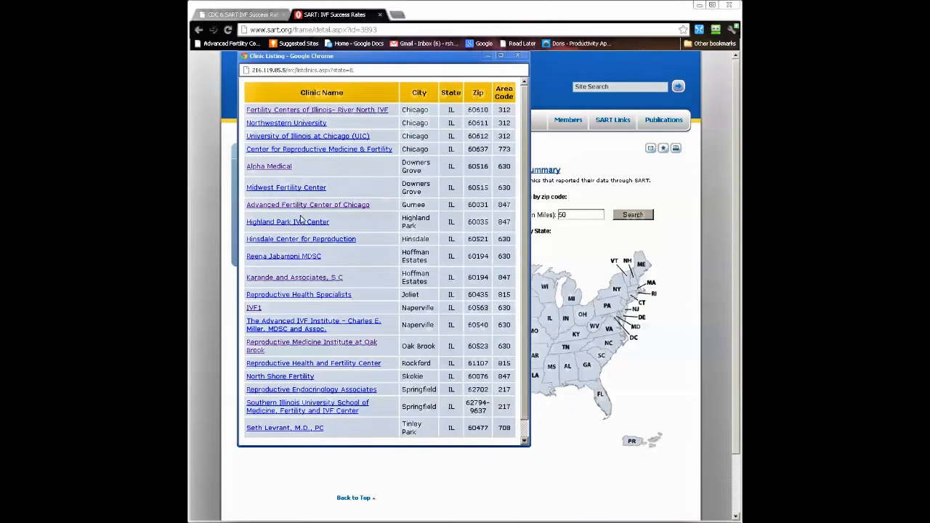
mouse_move(329, 208)
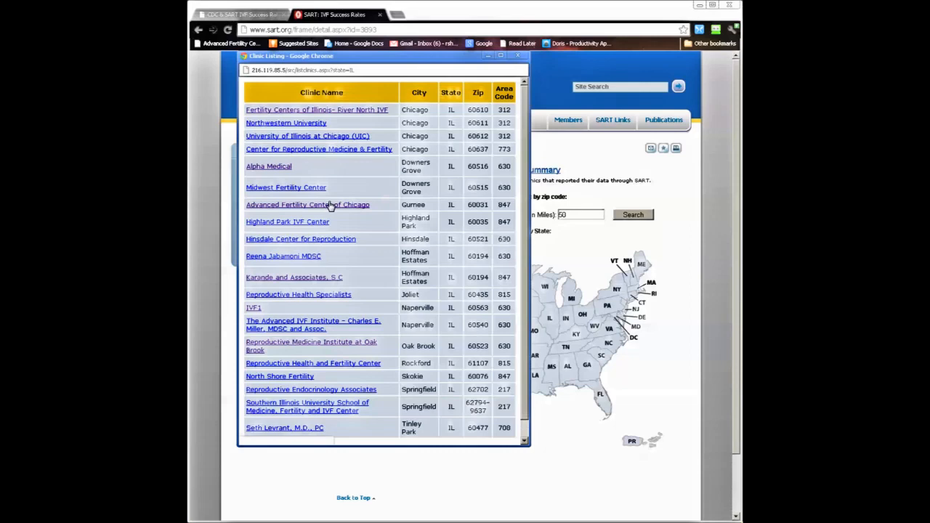
Pick Advanced Fertility Center of Chicago and open its ART Data Report.
left_click(308, 204)
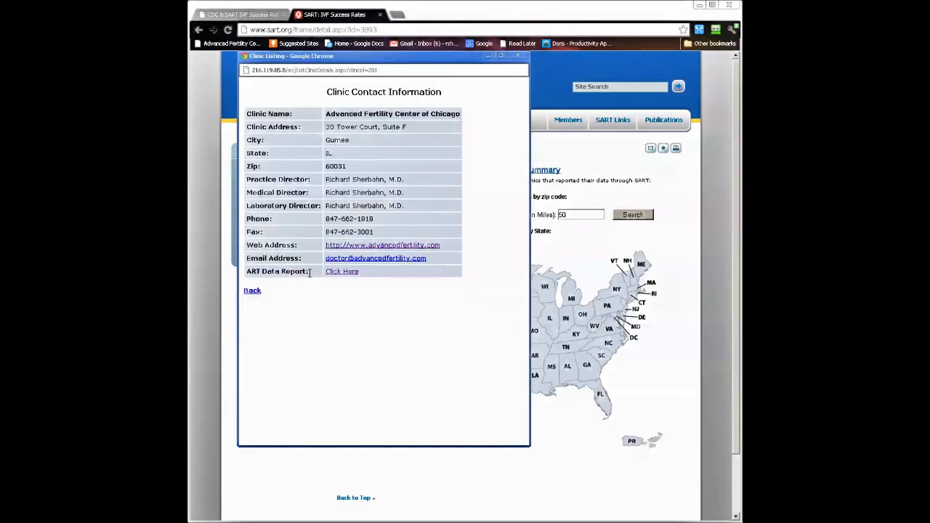
double_click(277, 271)
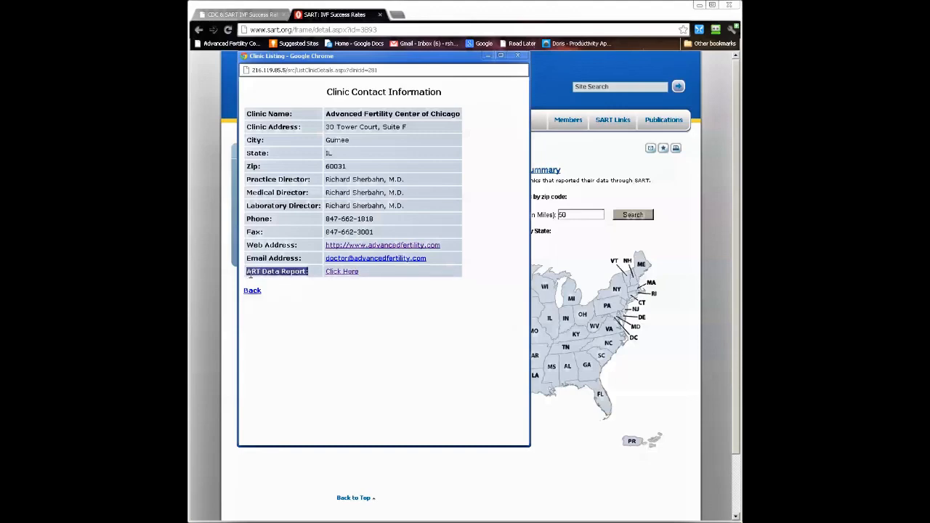
left_click(342, 272)
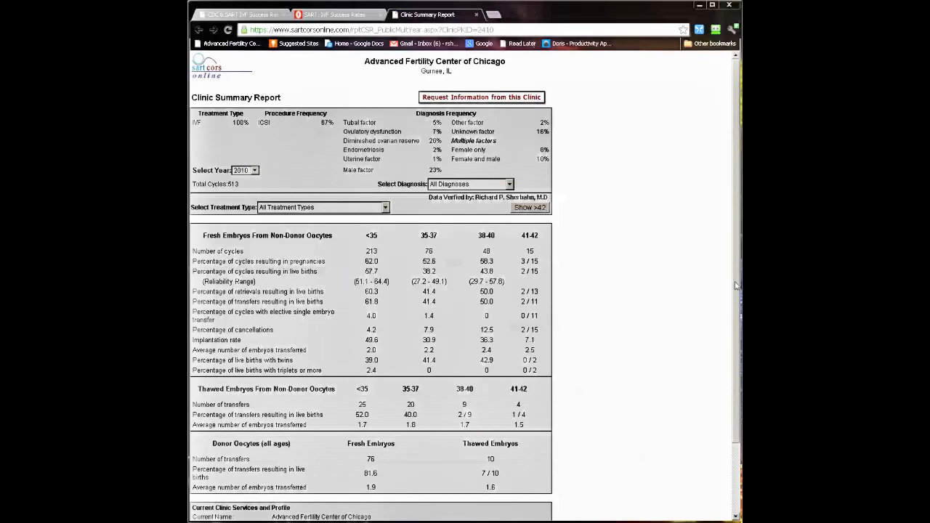
left_click(253, 170)
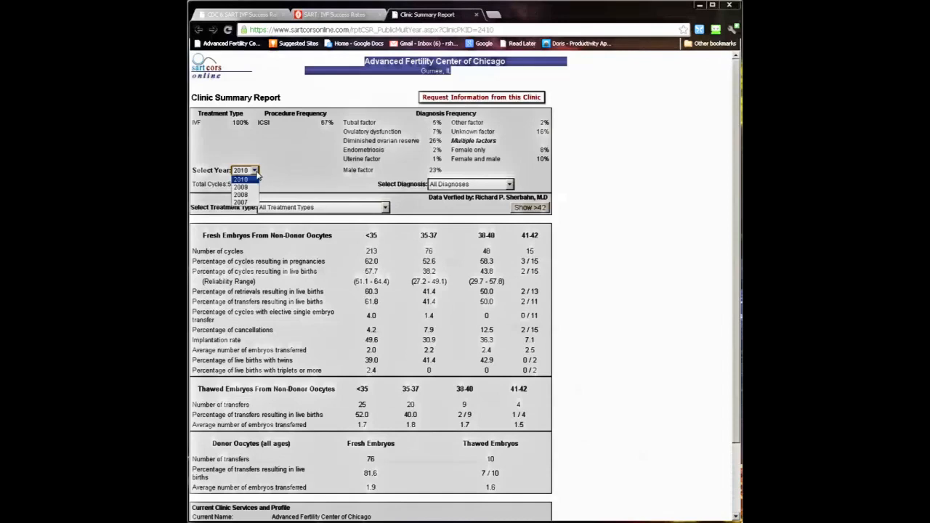
left_click(237, 180)
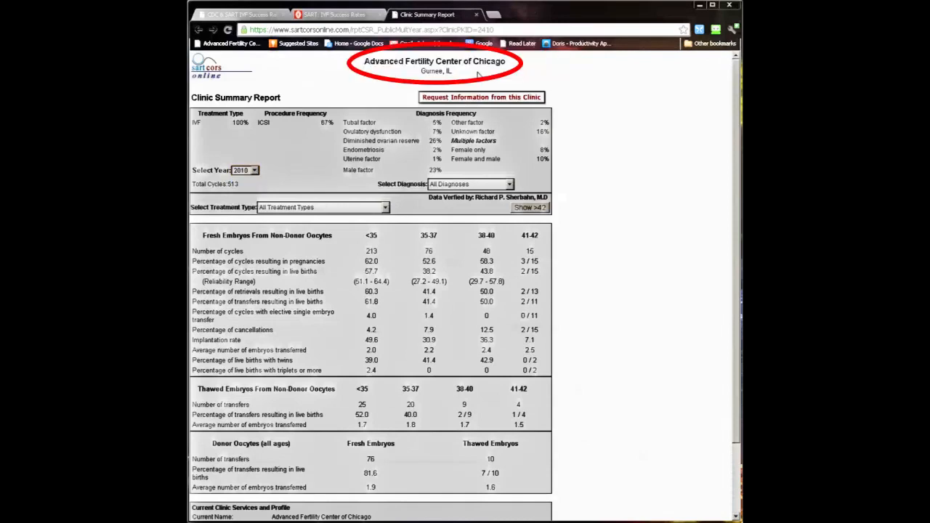